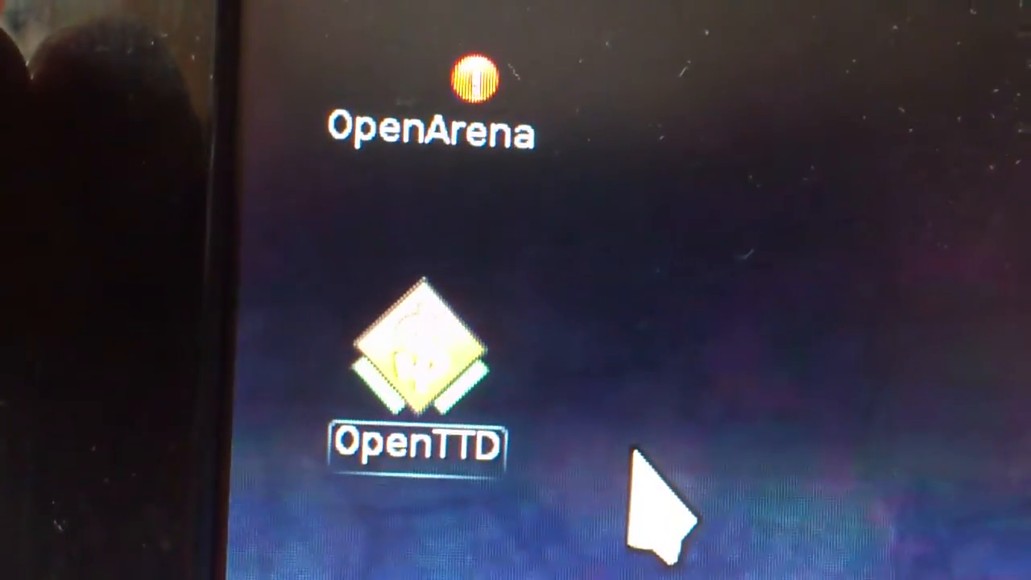
# Launch OpenTTD from its desktop icon, bringing up the title screen with a demo map
pyautogui.doubleClick(414, 362)
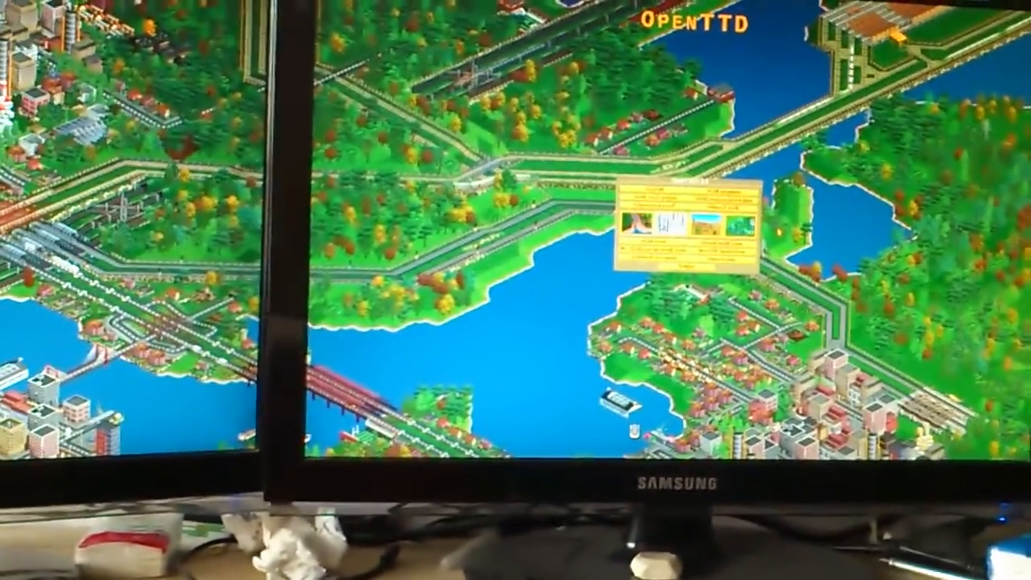